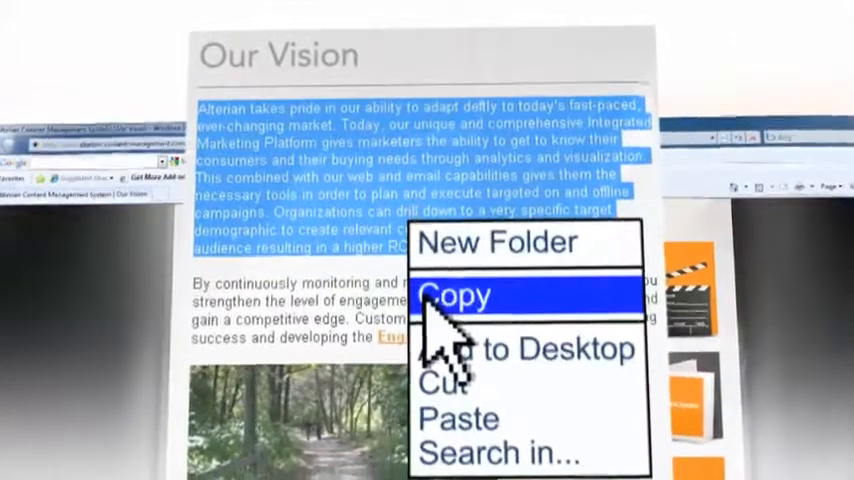
Step: Copy the opening 'Our Vision' paragraph via the right-click Copy command
left_click(456, 294)
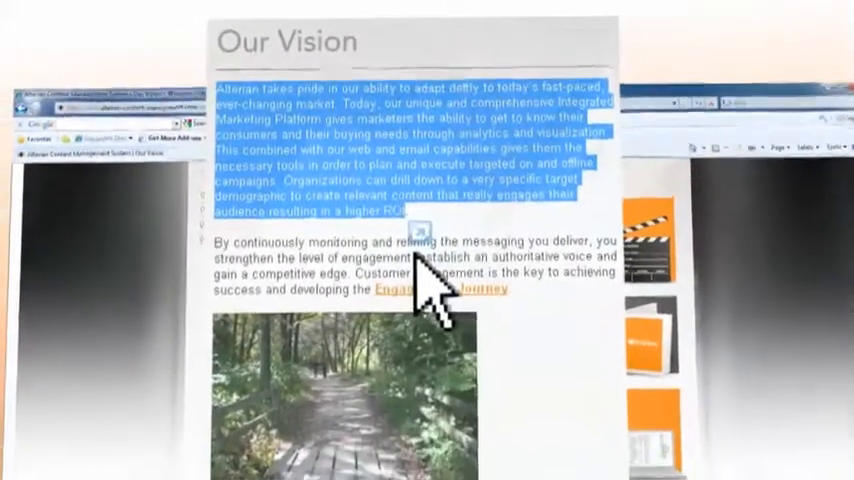